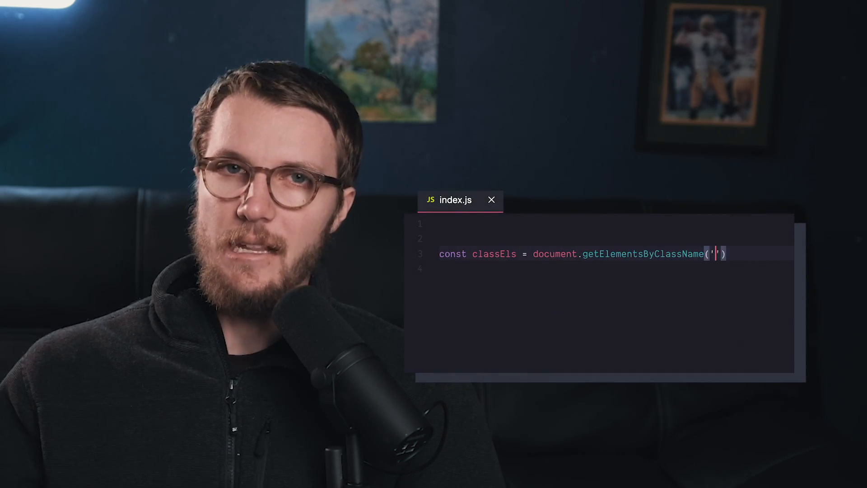
text(myClass');)
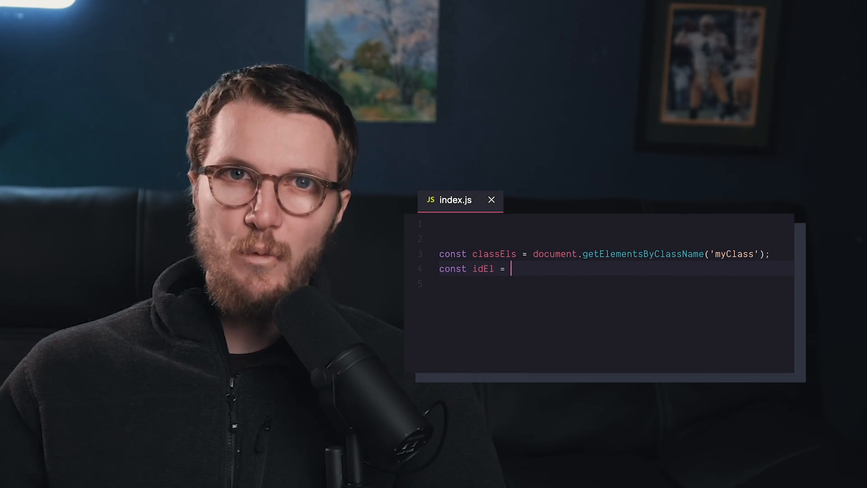
text(document.getElementById('myID');)
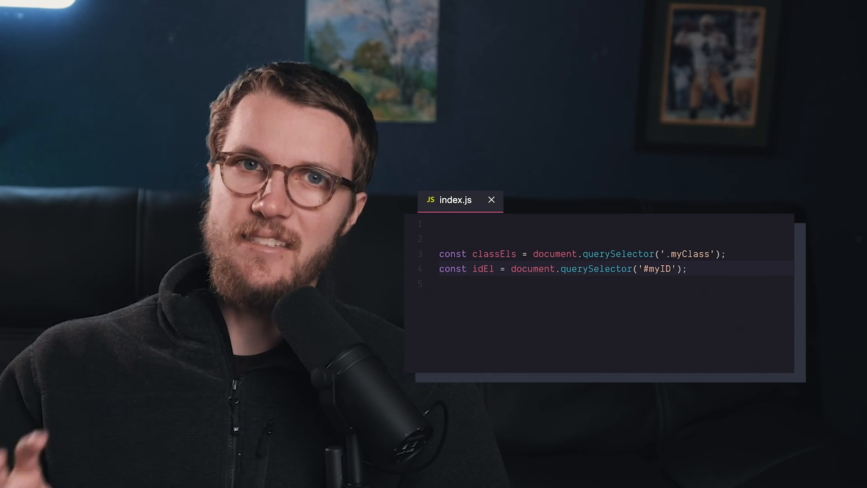
text(// sub elements)
text(const subEl = document.querySelector('.myCl)
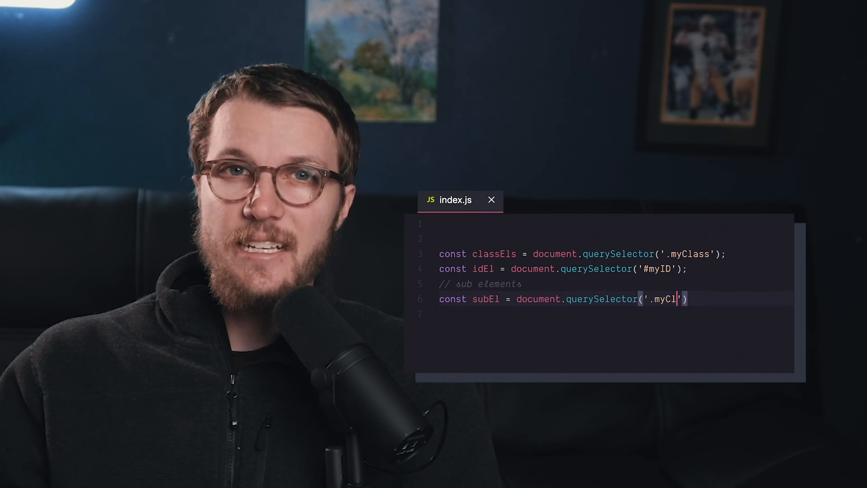
text(ass > div)
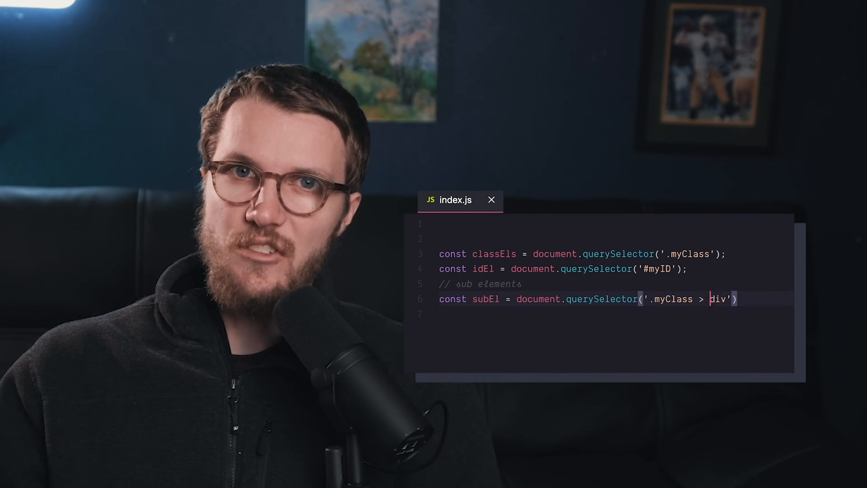